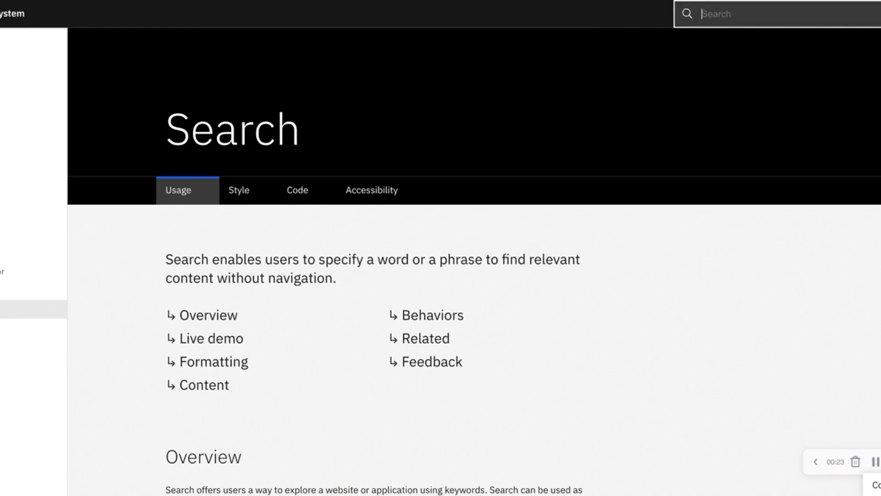
mouse_move(806, 18)
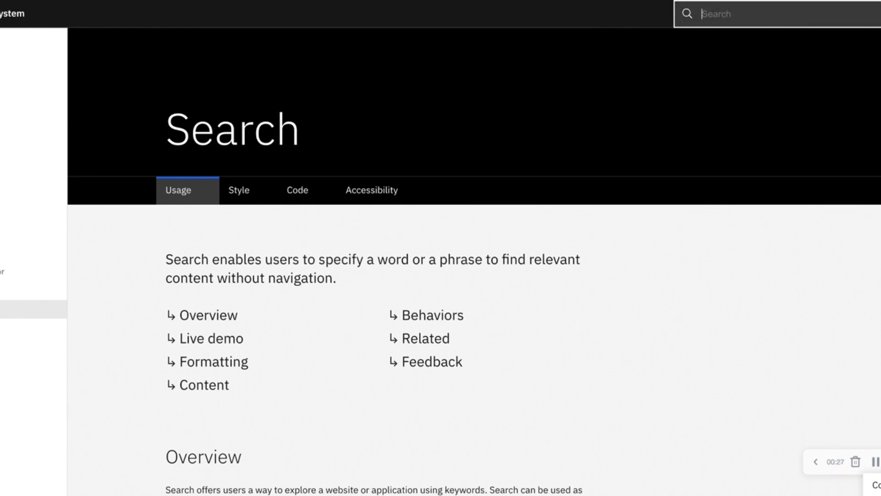
text(r)
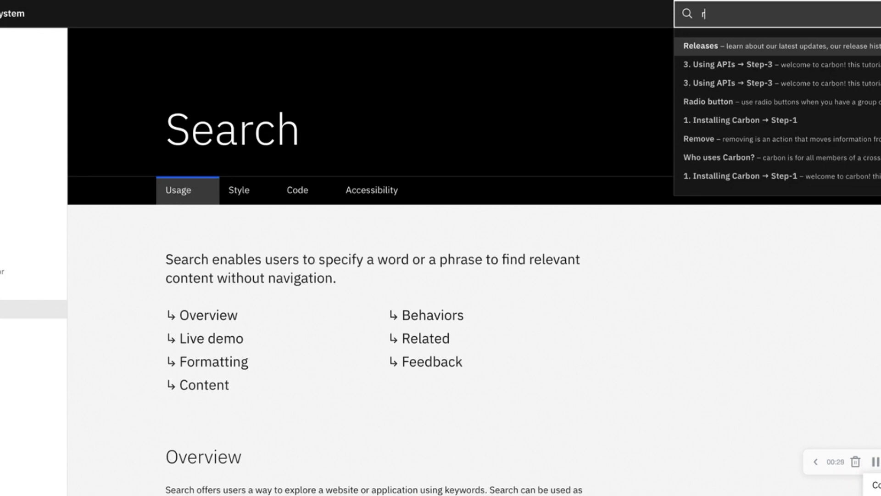
text(ad)
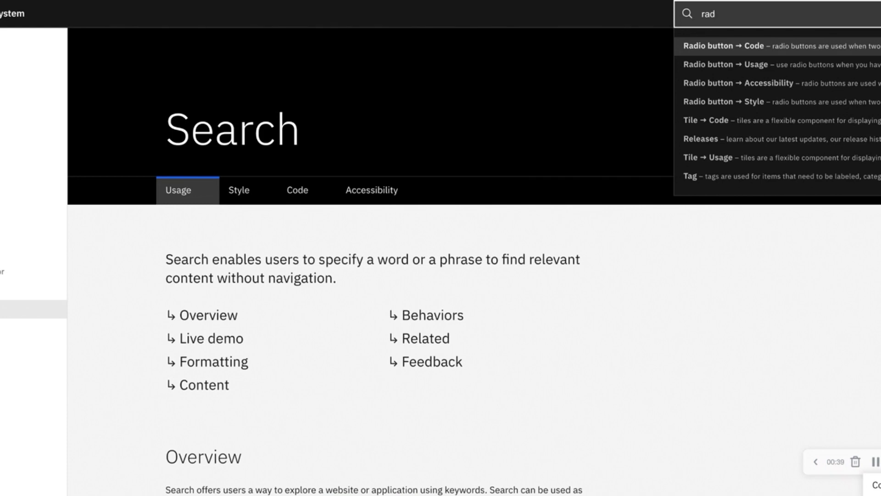
text(io bu)
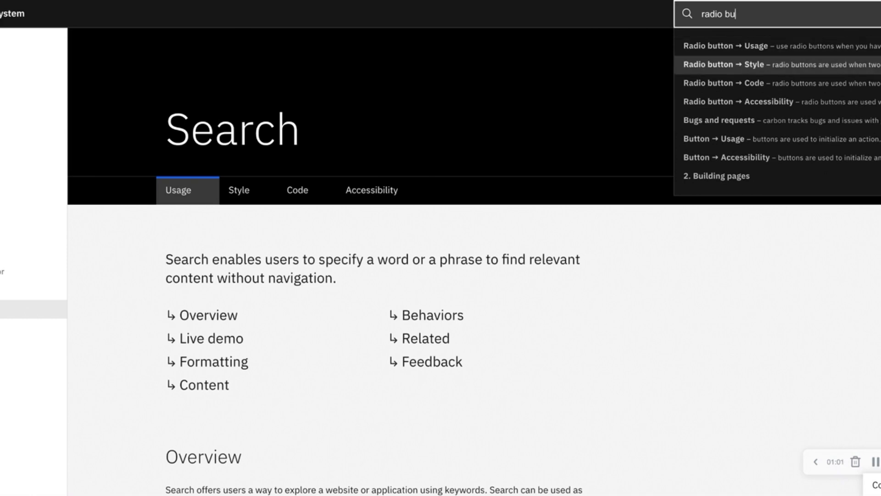
mouse_move(731, 83)
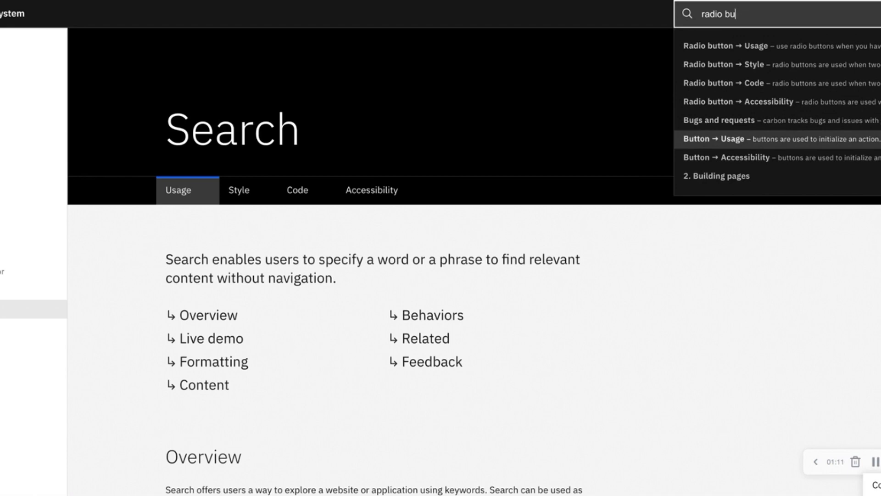
mouse_move(761, 157)
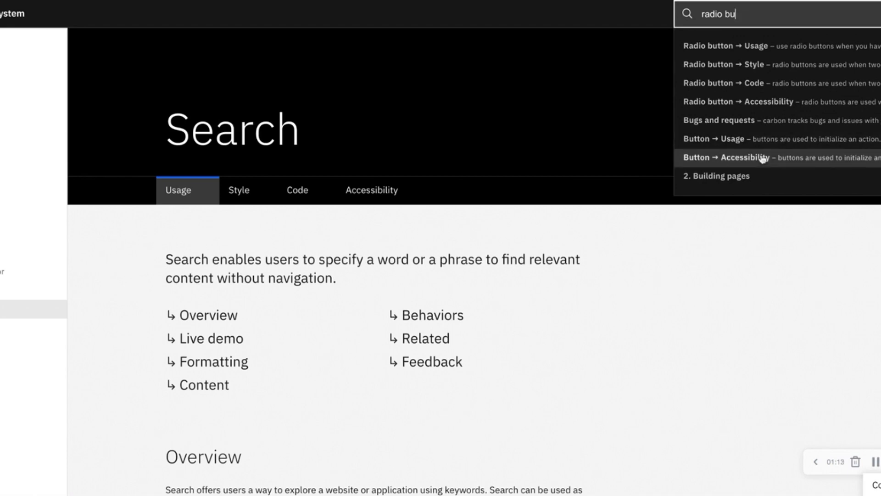
mouse_move(806, 181)
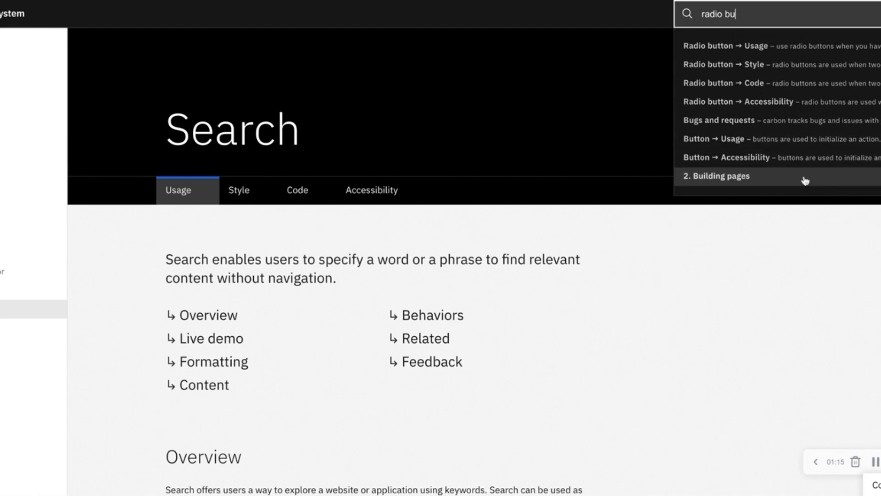